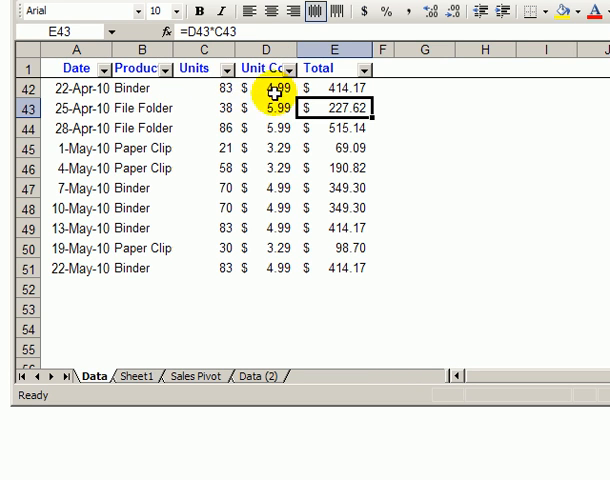
Step: Filter the Product column to File Folder, leaving 2 of 50 records visible
{"action": "left_click", "coordinate": [334, 88]}
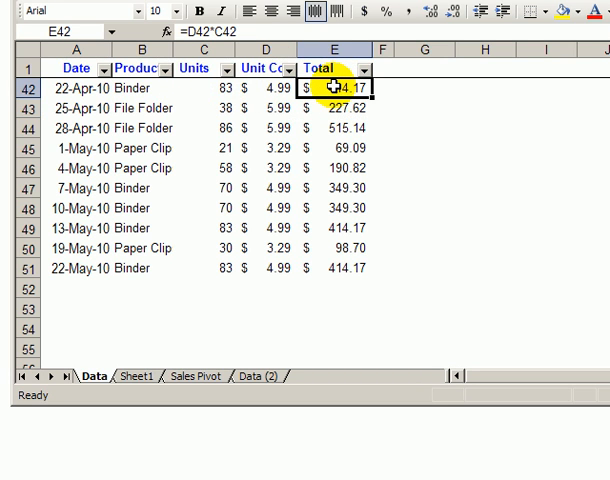
{"action": "mouse_move", "coordinate": [157, 218]}
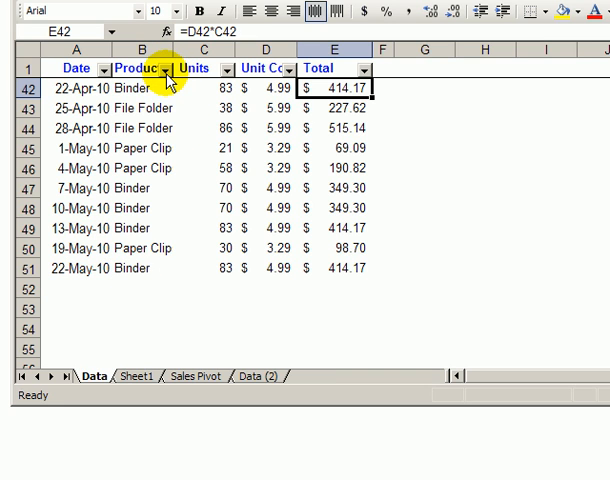
{"action": "left_click", "coordinate": [166, 69]}
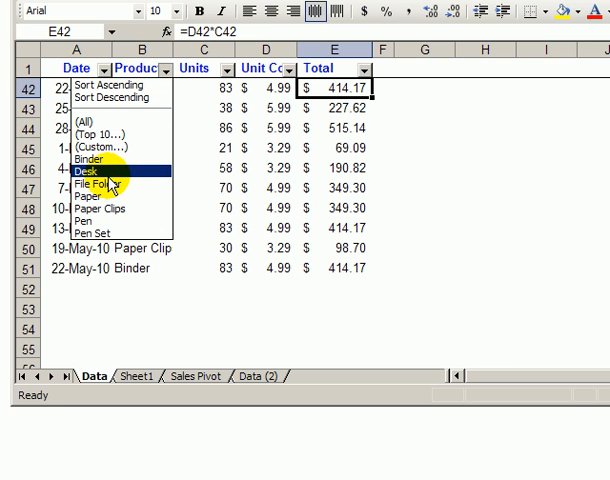
{"action": "left_click", "coordinate": [93, 184]}
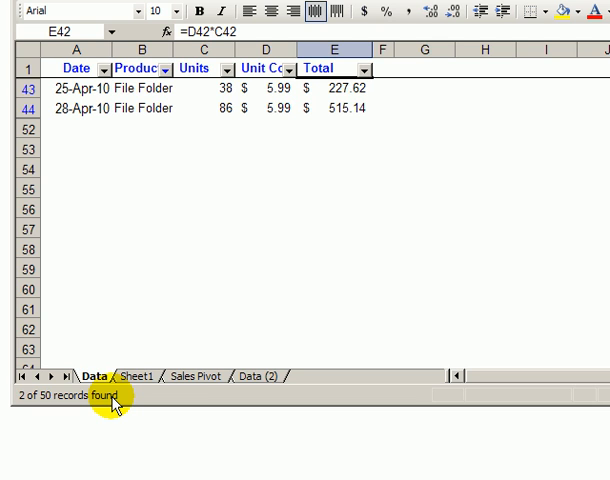
{"action": "mouse_move", "coordinate": [28, 108]}
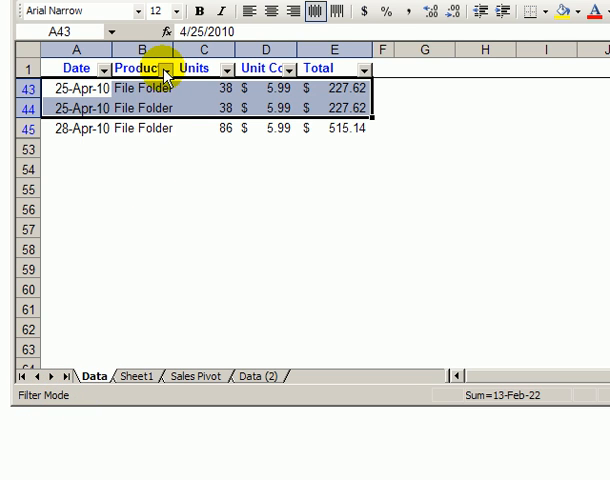
Step: Switch the Product filter to Binder and select the 414.17 Total in row 52
{"action": "left_click", "coordinate": [166, 69]}
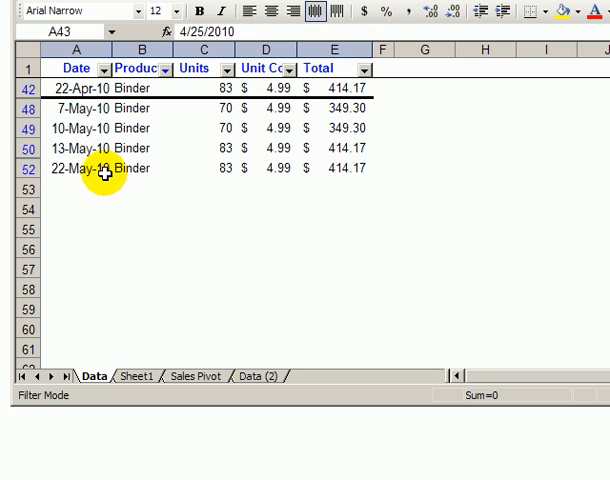
{"action": "mouse_move", "coordinate": [337, 168]}
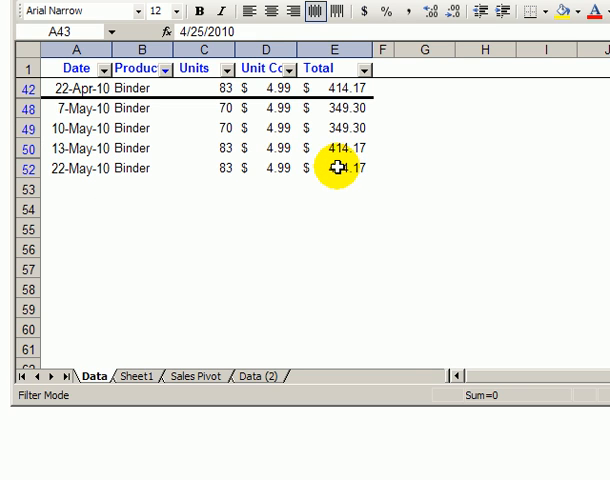
{"action": "left_click", "coordinate": [335, 168]}
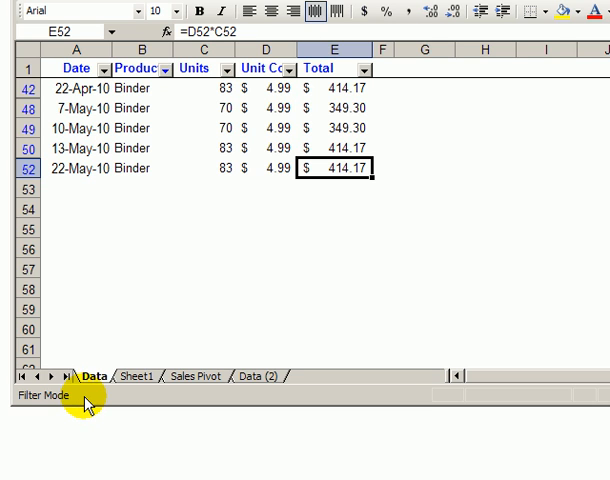
{"action": "mouse_move", "coordinate": [260, 168]}
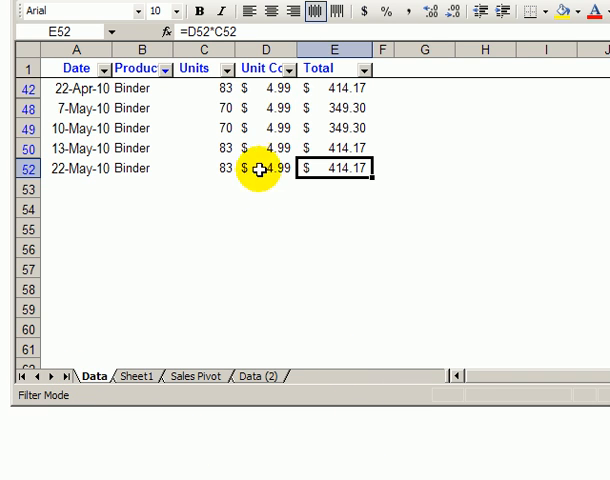
{"action": "mouse_move", "coordinate": [455, 401]}
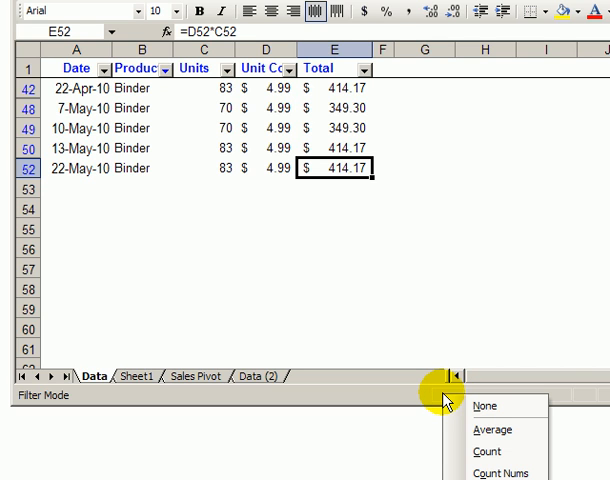
{"action": "mouse_move", "coordinate": [483, 450]}
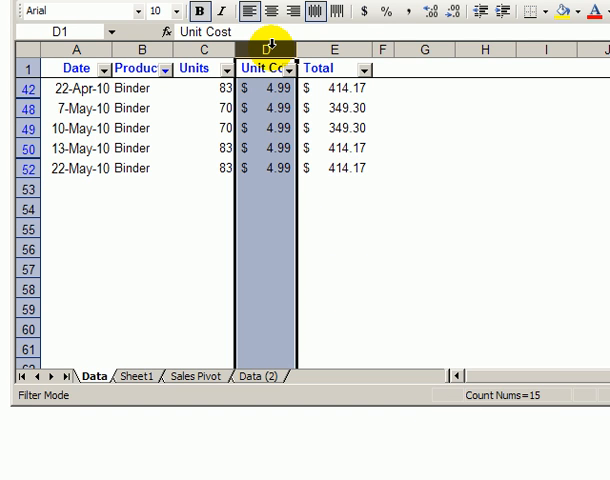
{"action": "mouse_move", "coordinate": [490, 405]}
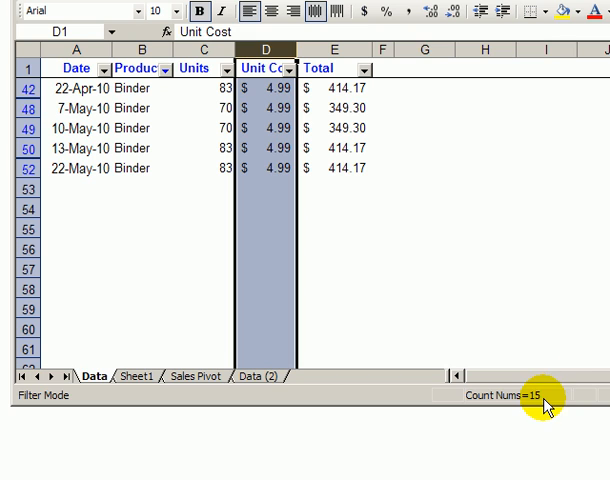
Step: Select cell G1 to start a formula beside the Binder-filtered table
{"action": "left_click", "coordinate": [424, 68]}
{"action": "type", "text": "="}
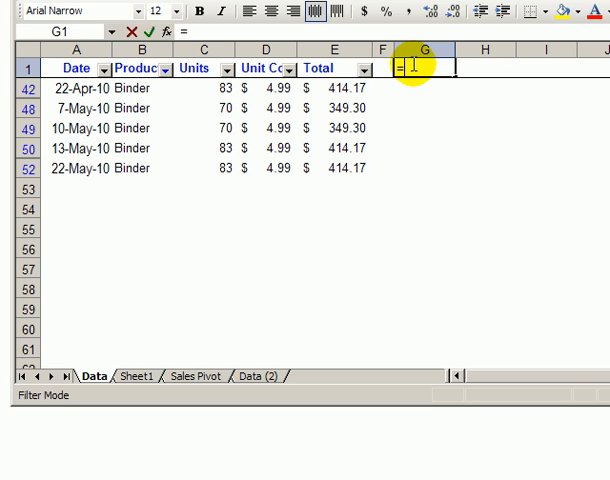
Step: Enter =SUBTOTAL(2,D:D) in G1, returning 15 visible Binder records
{"action": "type", "text": "subtotal(2"}
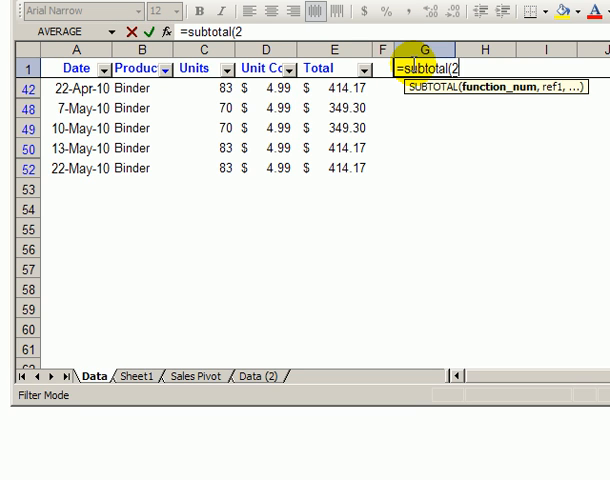
{"action": "type", "text": ",D:D"}
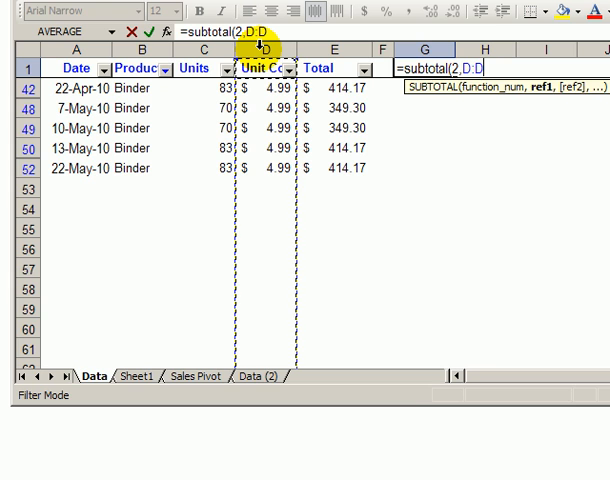
{"action": "key", "text": "Return"}
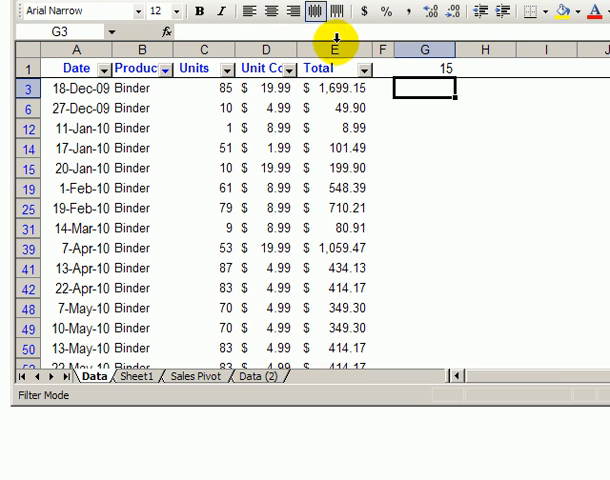
{"action": "left_click", "coordinate": [424, 68]}
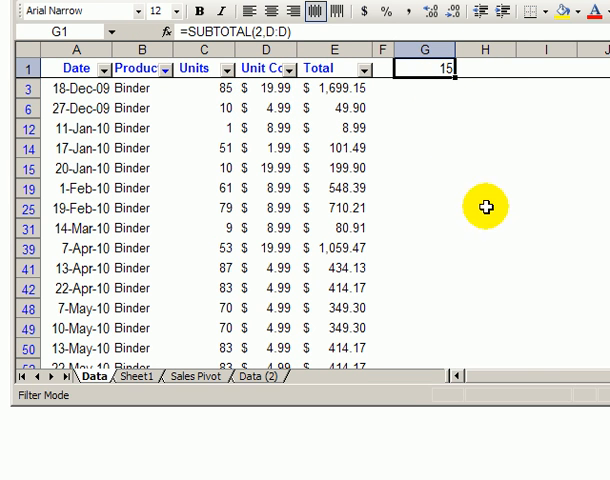